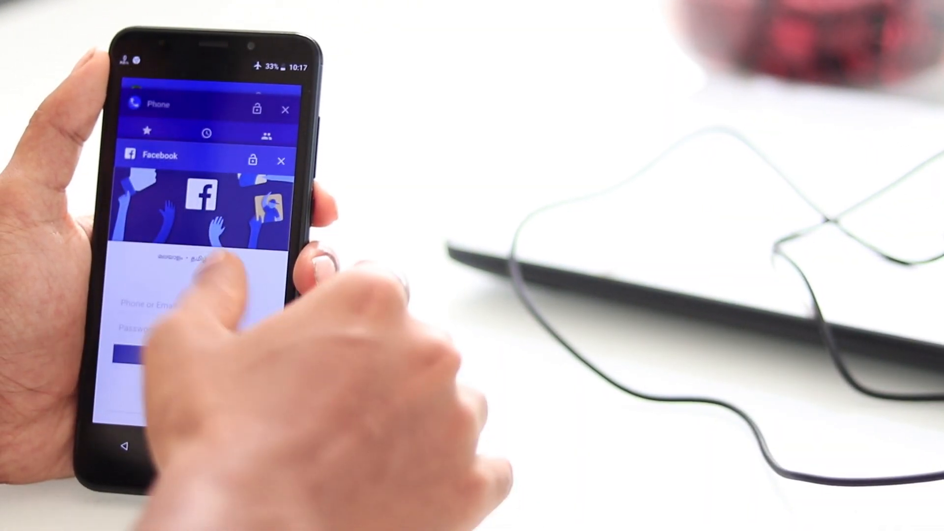
# - Preview the bundled wallpapers, including the red fluid design
pyautogui.scroll(-3)
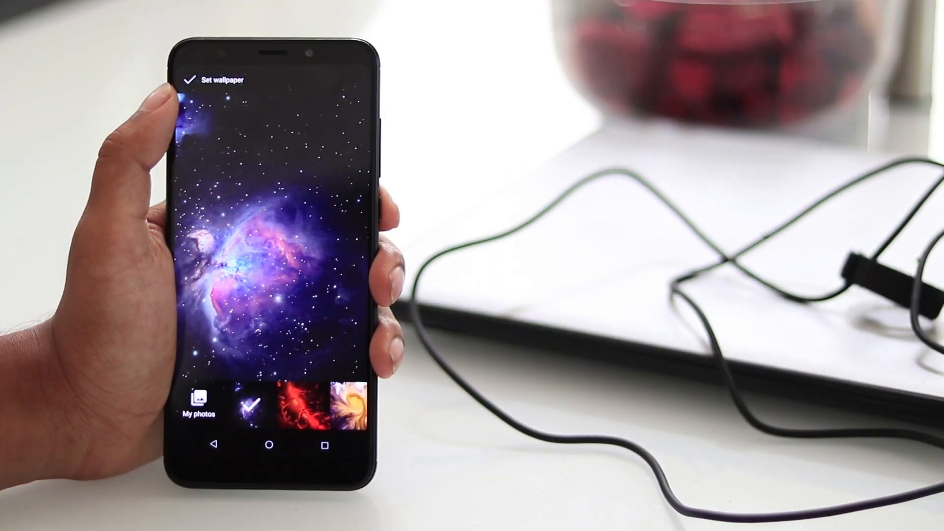
pyautogui.click(292, 400)
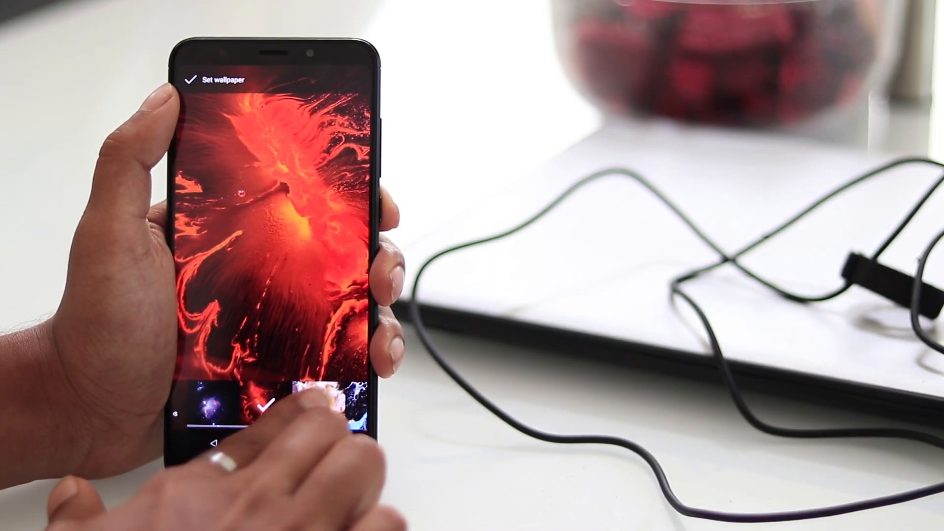
pyautogui.click(319, 400)
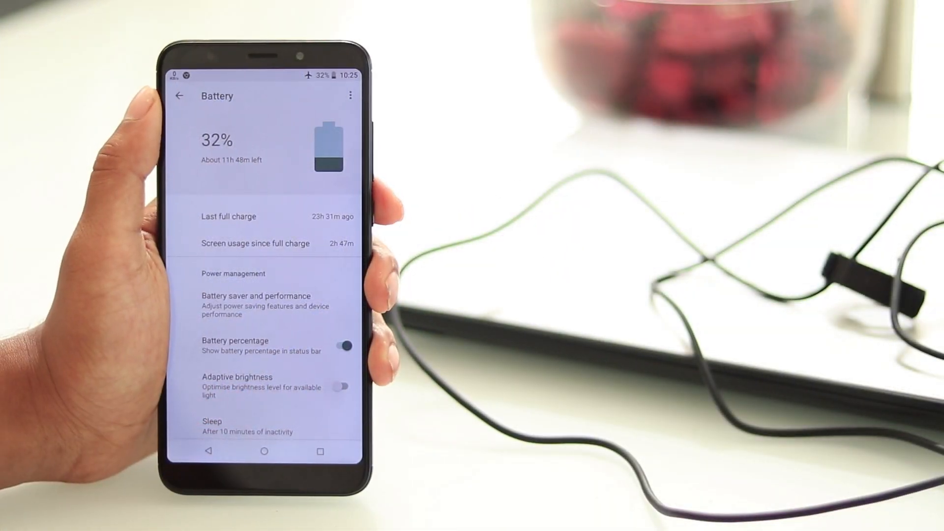
# - Scroll the Battery page past Power management to the per-app usage list
pyautogui.scroll(-3)
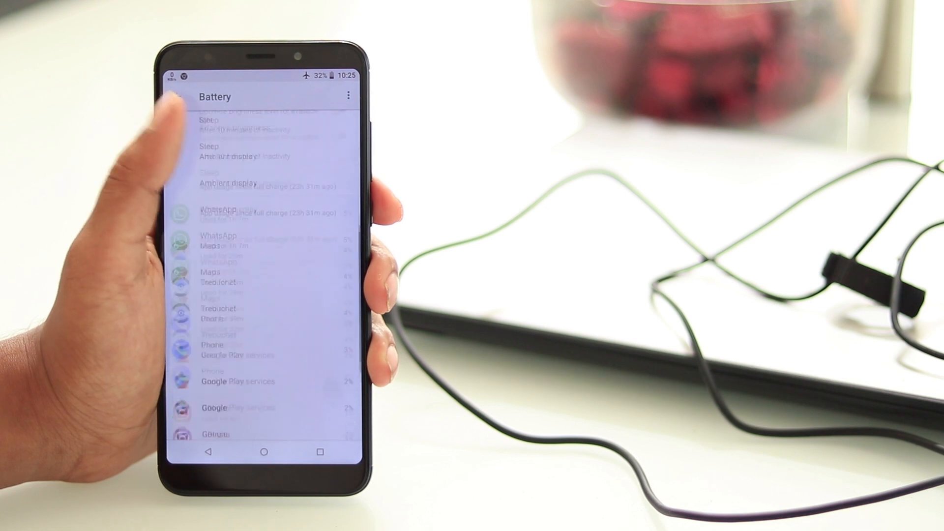
pyautogui.scroll(-3)
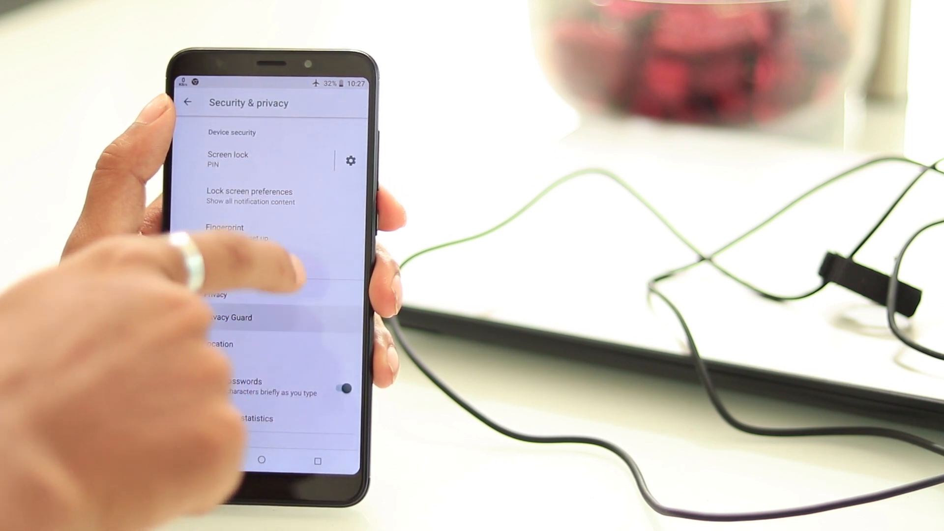
# - Browse Privacy Guard's app list, then photograph the room with the camera
pyautogui.click(227, 317)
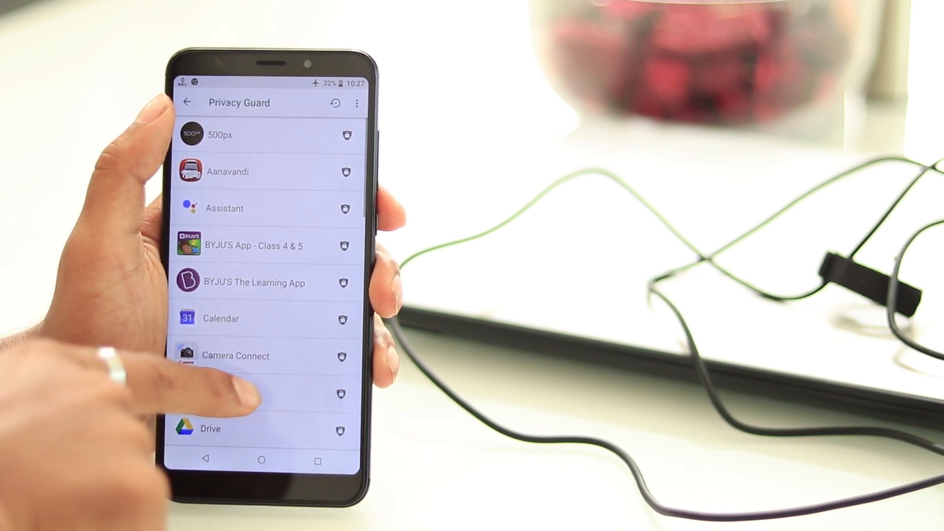
pyautogui.scroll(-3)
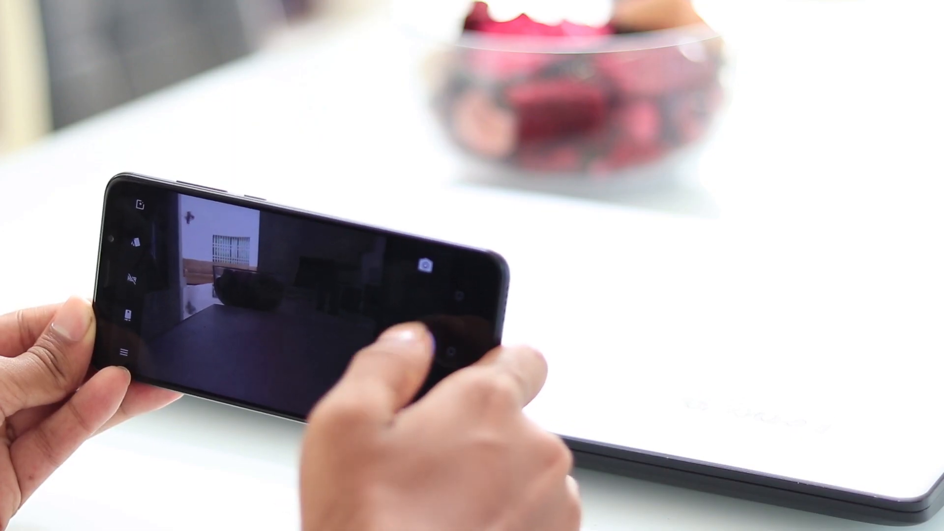
pyautogui.click(125, 352)
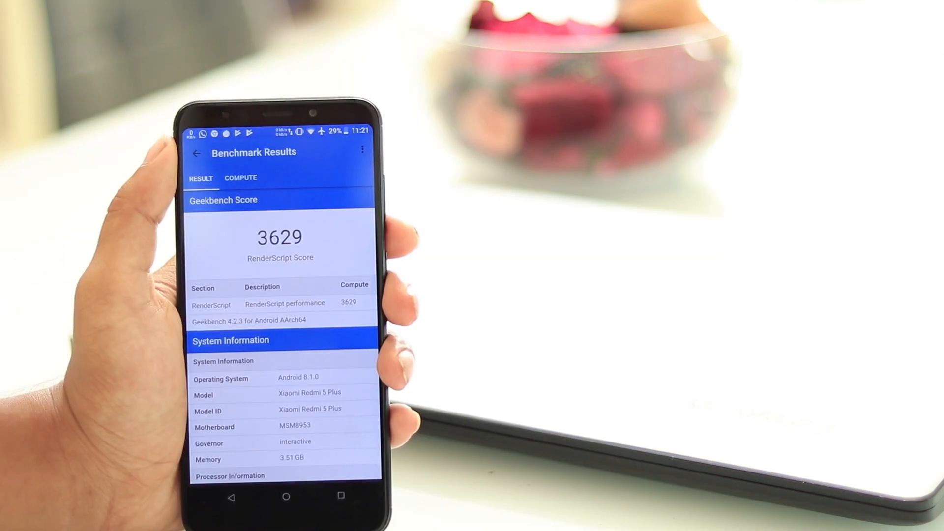
# - Review the 3629 RenderScript score and system details, then launch YouTube
pyautogui.scroll(-3)
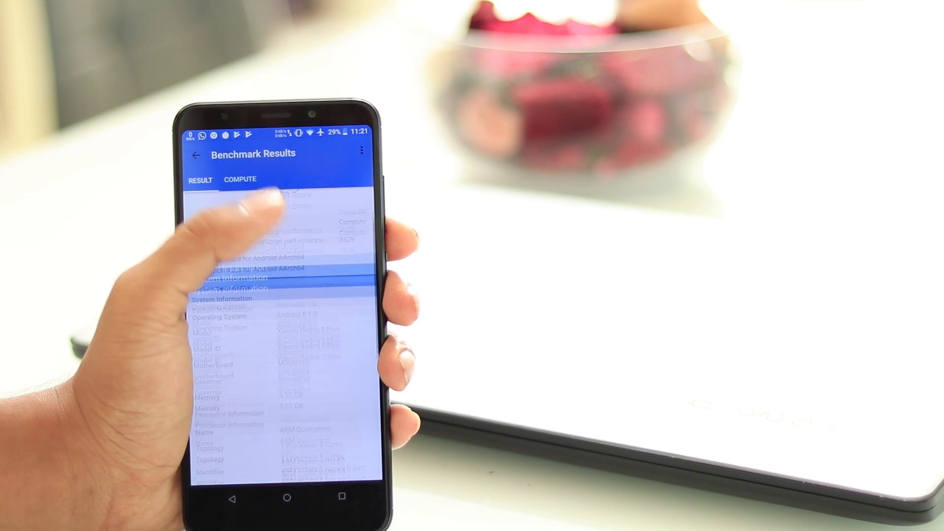
pyautogui.scroll(-3)
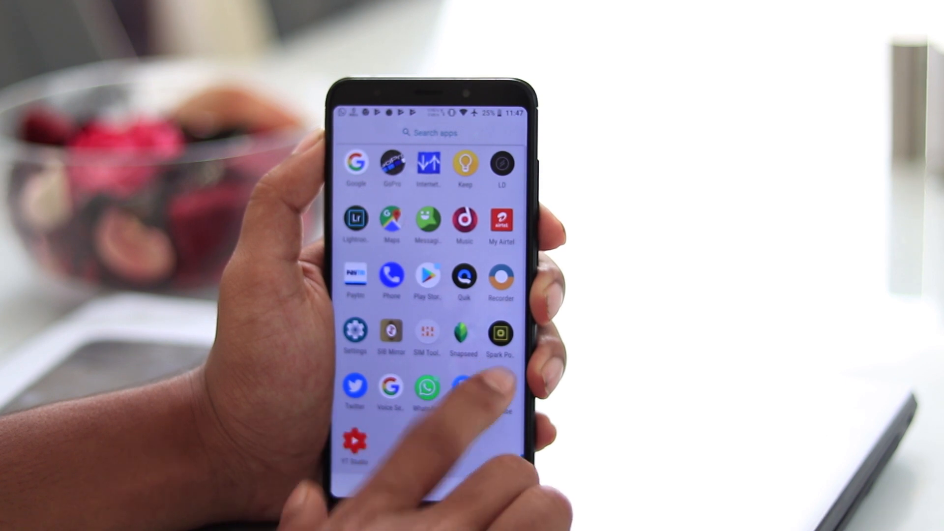
pyautogui.click(464, 388)
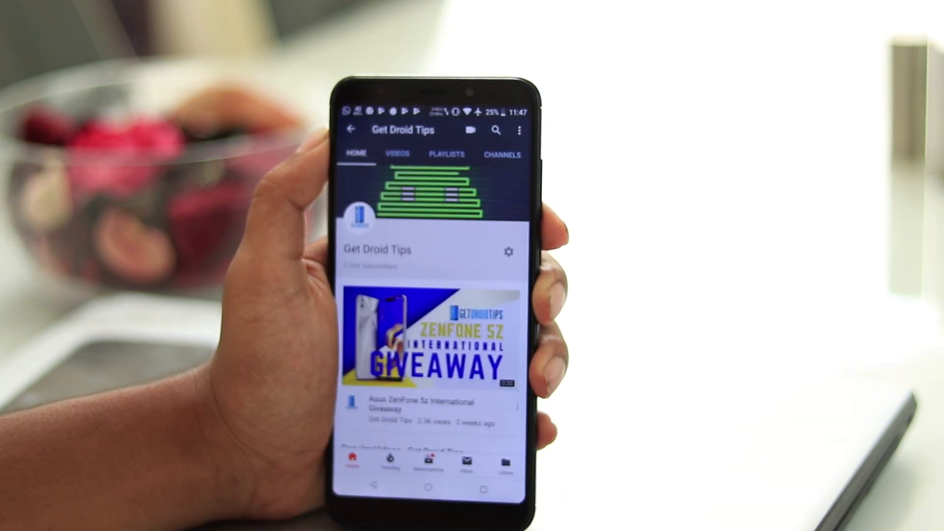